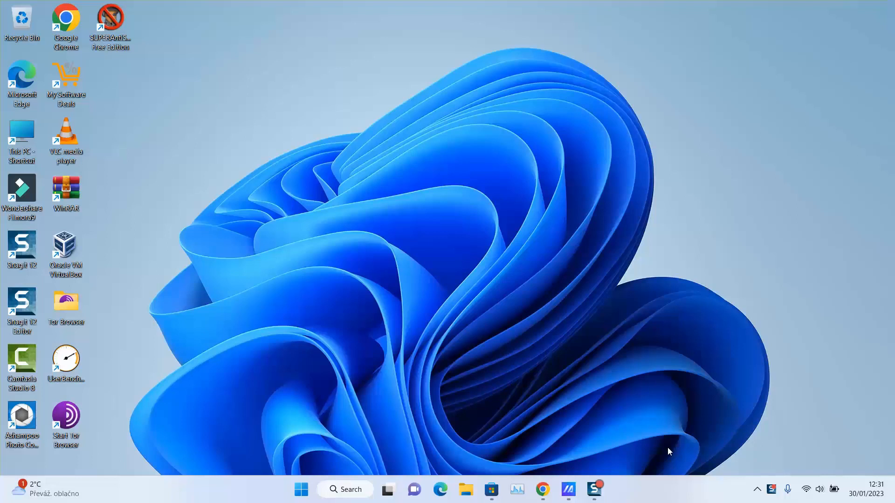
Launch File Explorer maximized and show This PC with its drives, including USB drive D:
{"action": "left_click", "coordinate": [466, 489]}
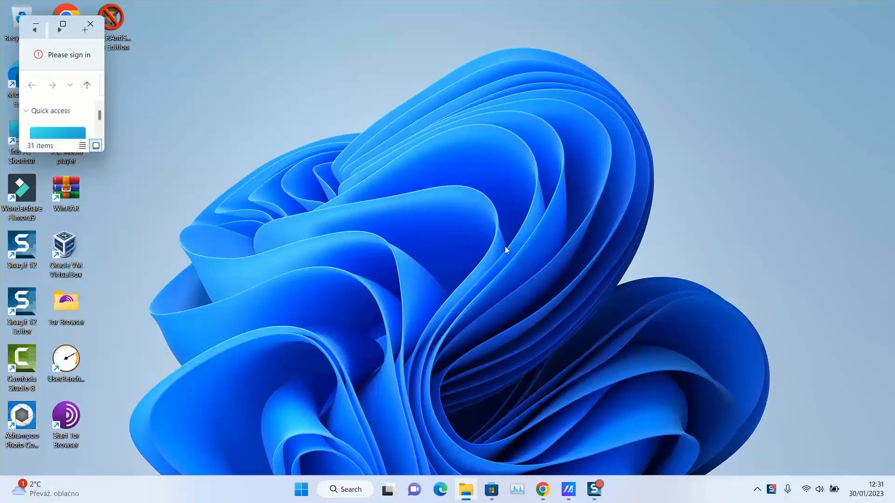
{"action": "left_click", "coordinate": [62, 25]}
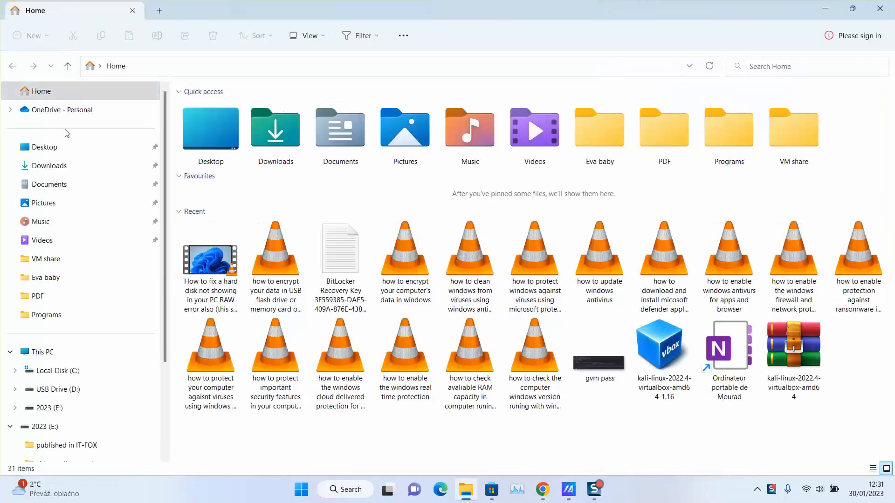
{"action": "left_click", "coordinate": [42, 351]}
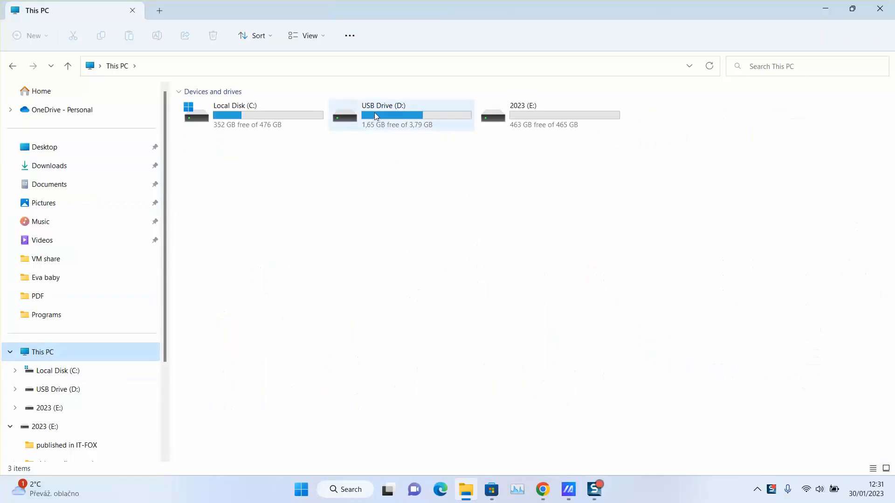
Show the Properties dialog for USB Drive (D:) from its context menu
{"action": "right_click", "coordinate": [375, 116]}
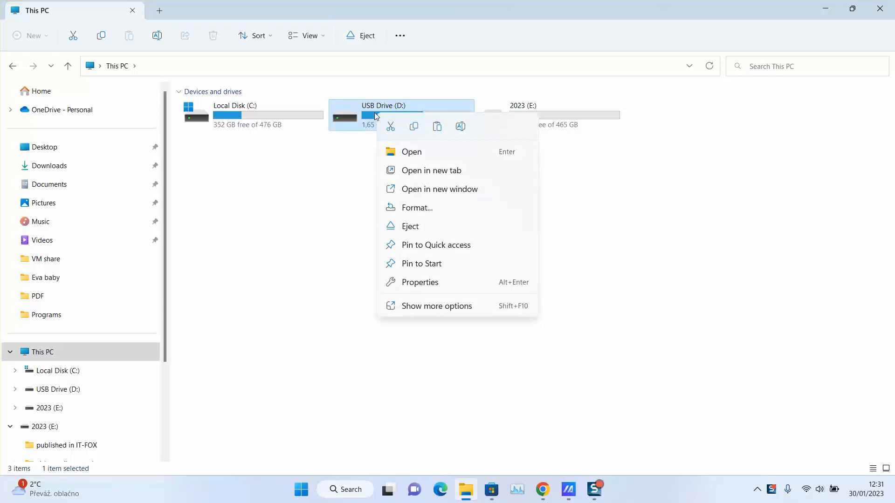
{"action": "mouse_move", "coordinate": [420, 293]}
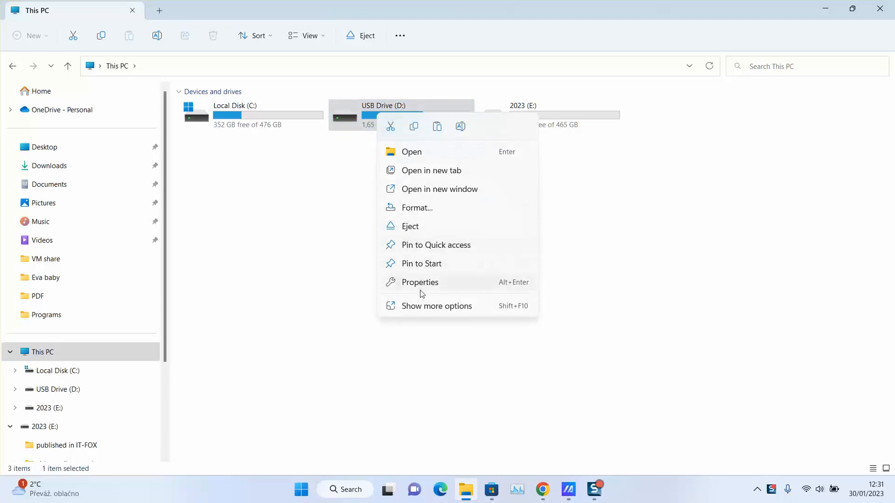
{"action": "left_click", "coordinate": [420, 282]}
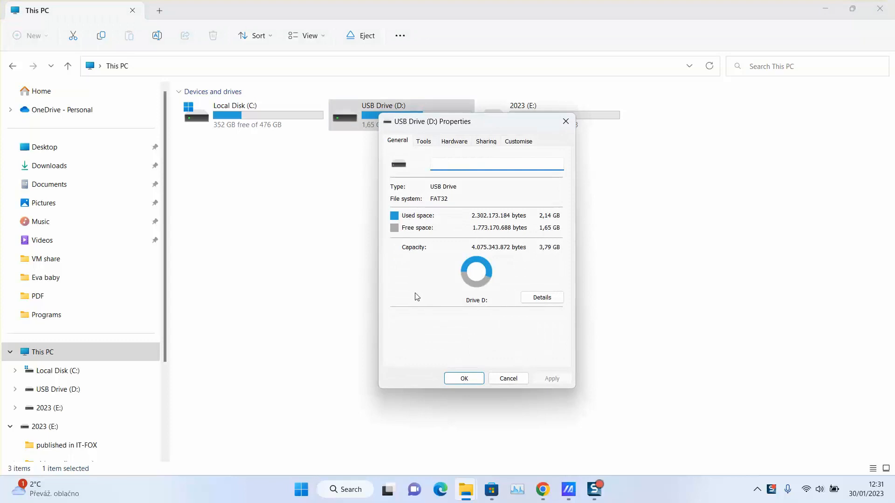
{"action": "left_click", "coordinate": [495, 164]}
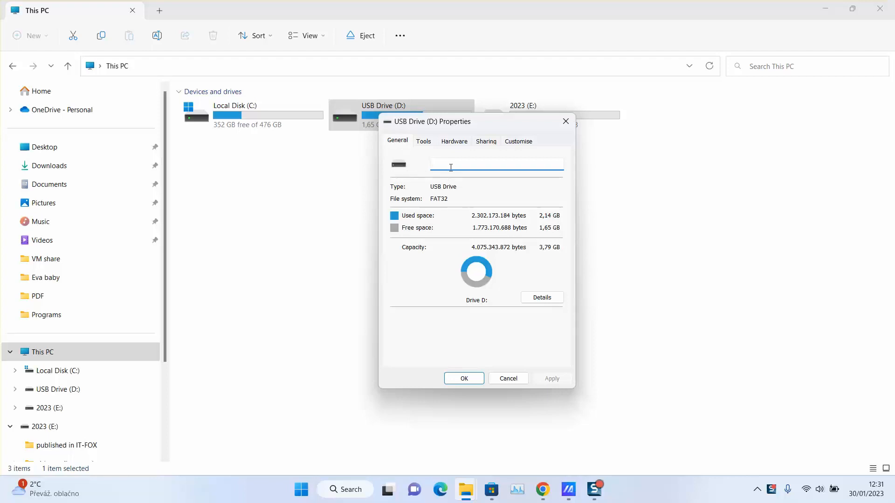
Rename drive D: to Library1 in the name box, apply it and close the dialog
{"action": "left_click", "coordinate": [492, 164]}
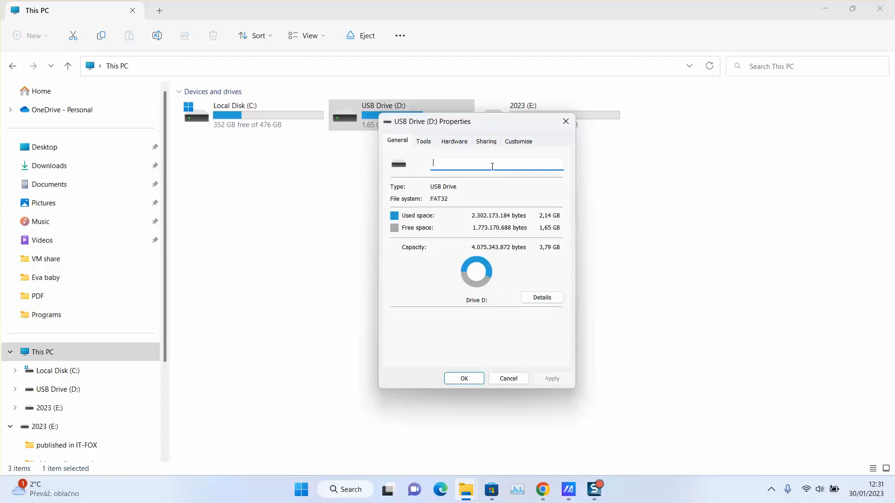
{"action": "type", "text": "Library"}
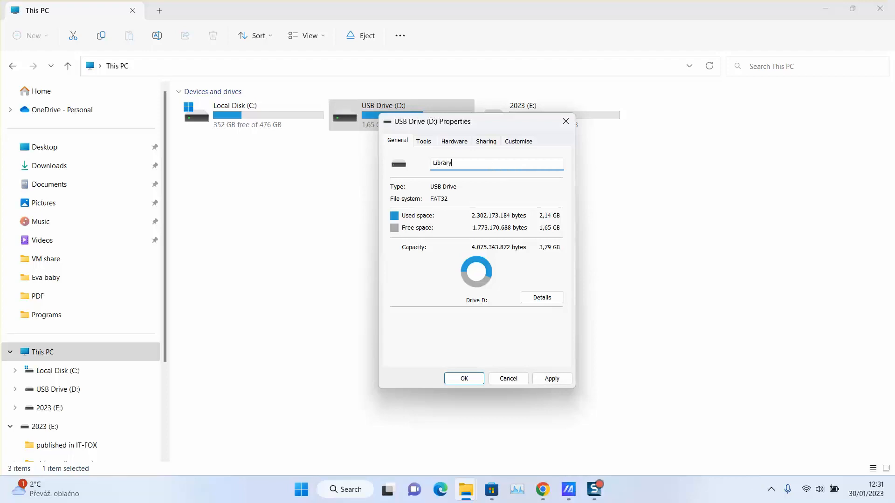
{"action": "type", "text": "1"}
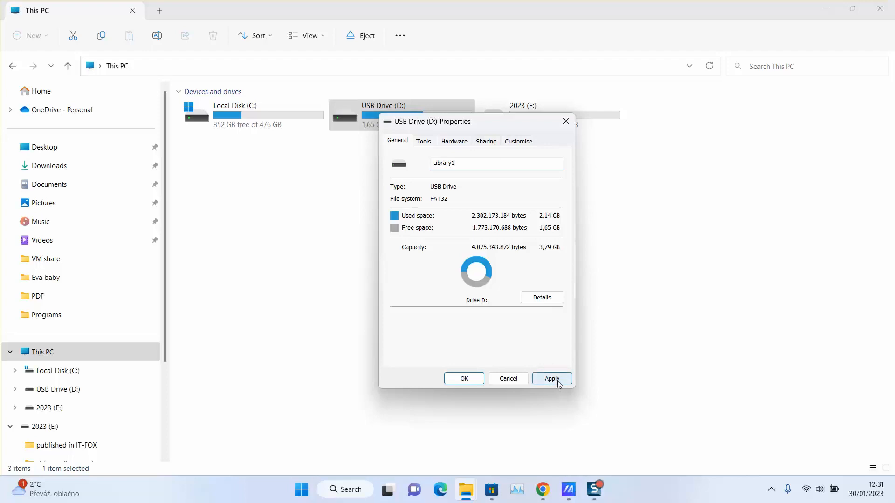
{"action": "left_click", "coordinate": [550, 379]}
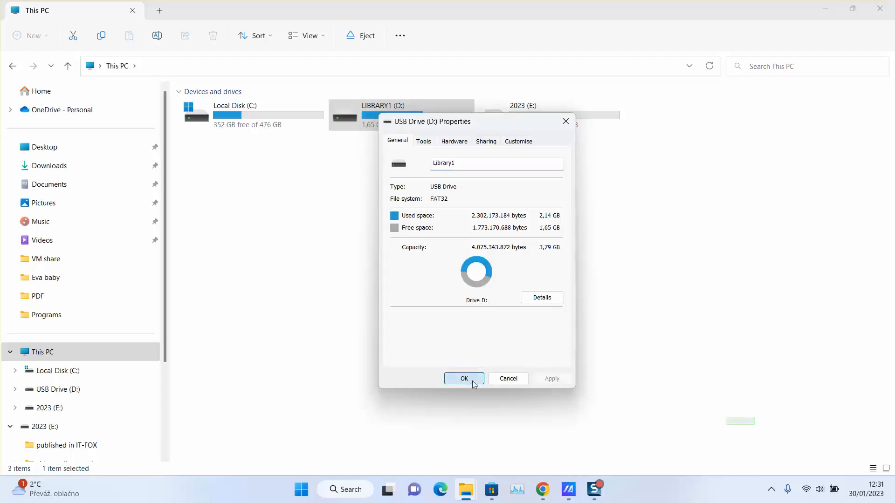
{"action": "left_click", "coordinate": [464, 378]}
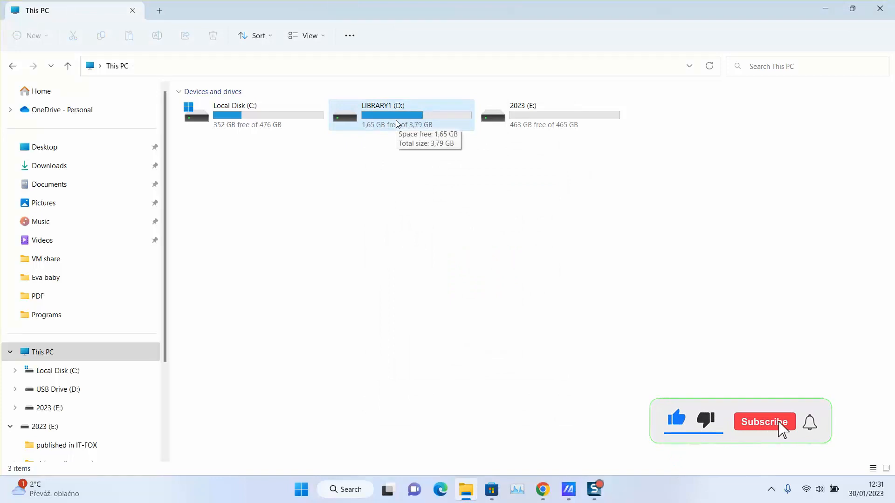
{"action": "left_click", "coordinate": [764, 422]}
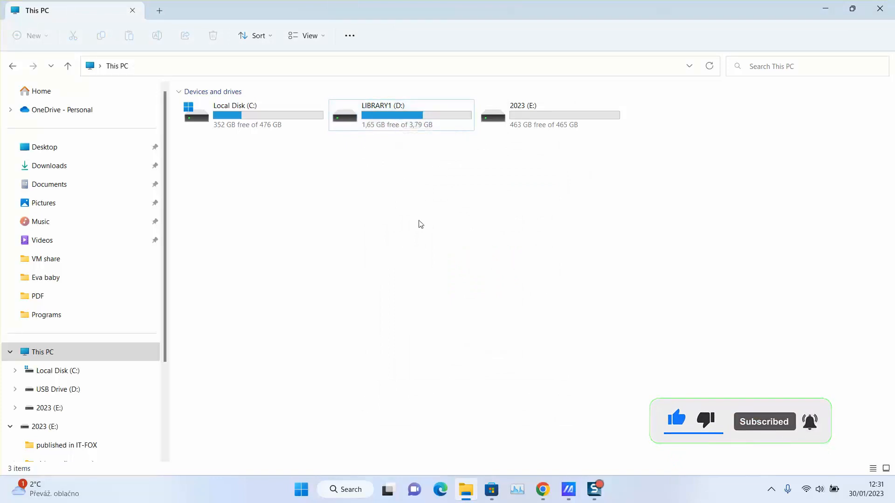